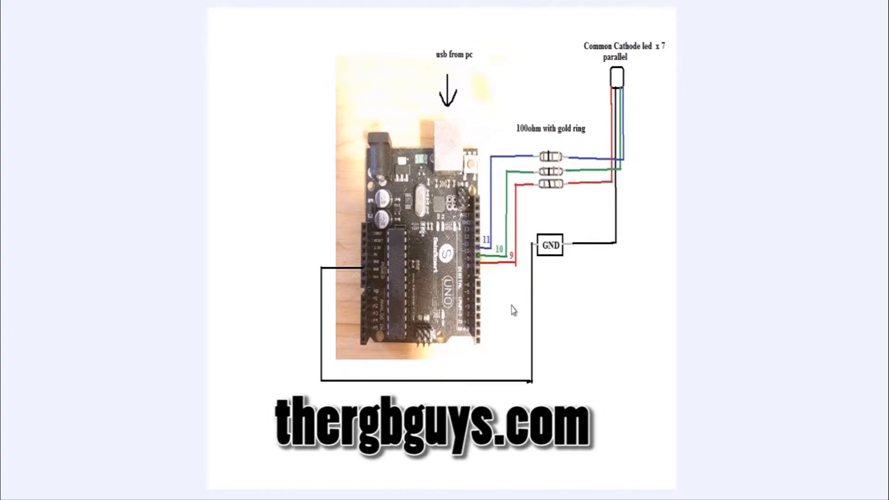
{"action": "mouse_move", "coordinate": [503, 302]}
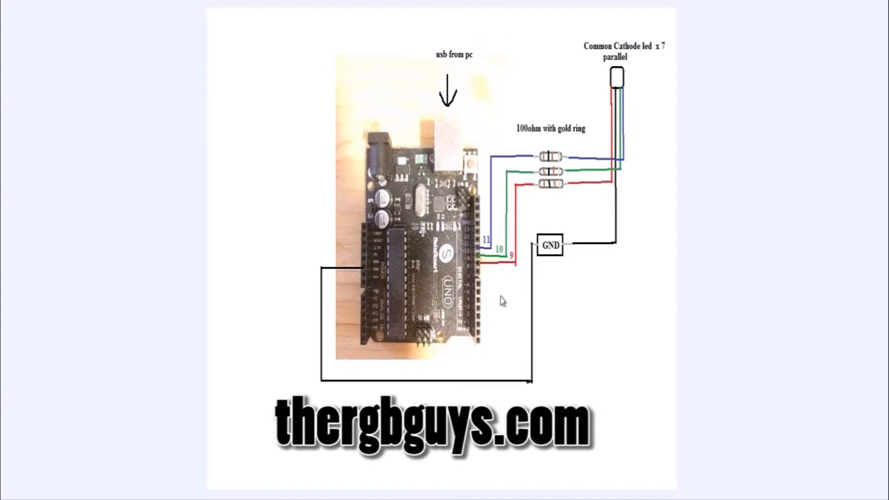
{"action": "mouse_move", "coordinate": [654, 125]}
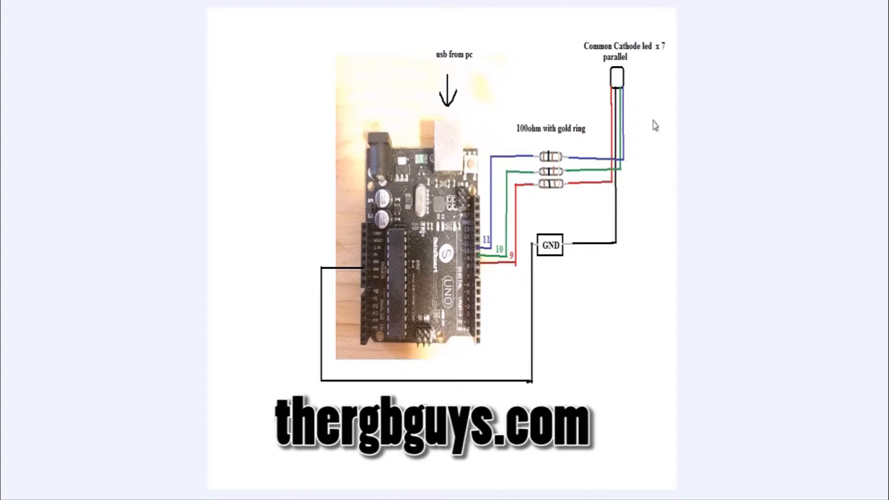
{"action": "mouse_move", "coordinate": [648, 78]}
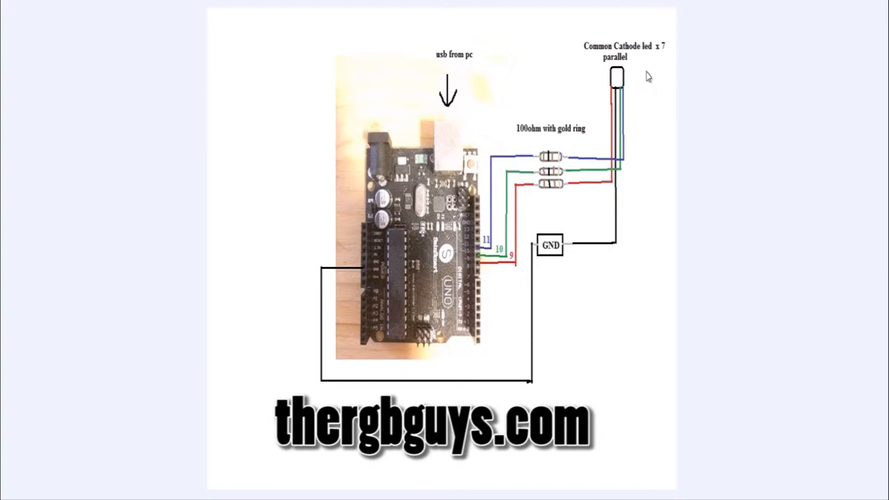
{"action": "mouse_move", "coordinate": [640, 110]}
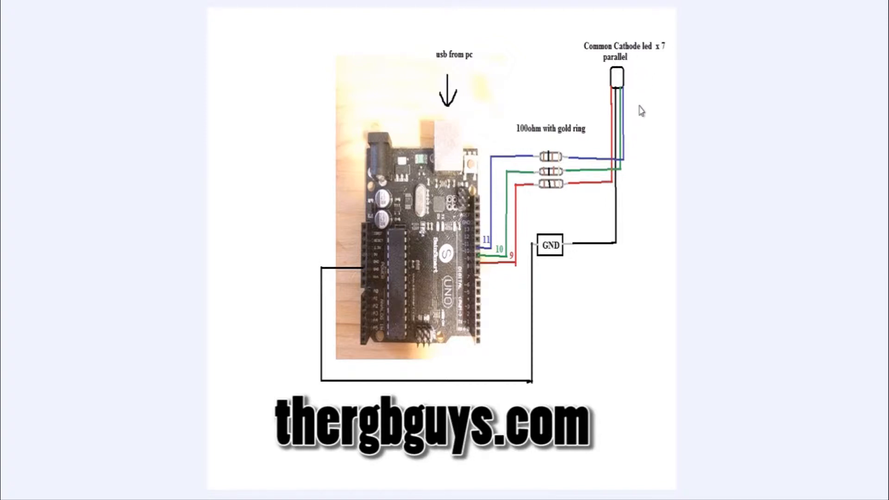
{"action": "mouse_move", "coordinate": [592, 107]}
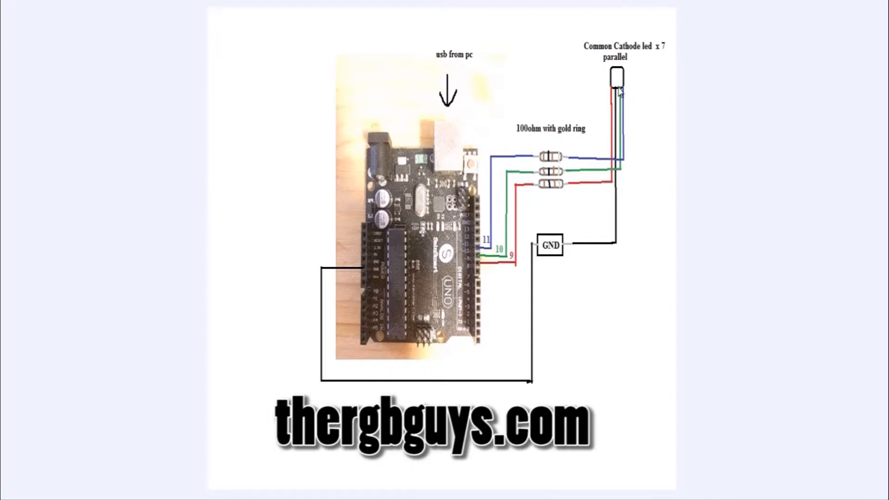
{"action": "mouse_move", "coordinate": [548, 292]}
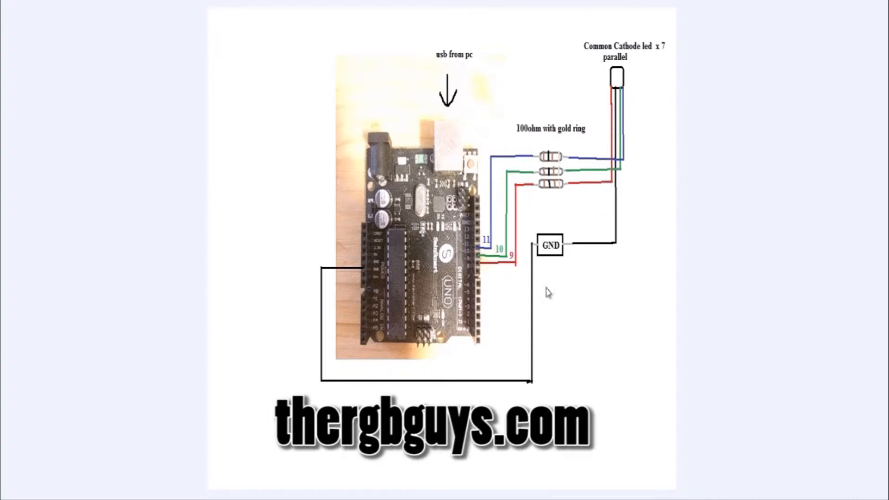
{"action": "mouse_move", "coordinate": [618, 96]}
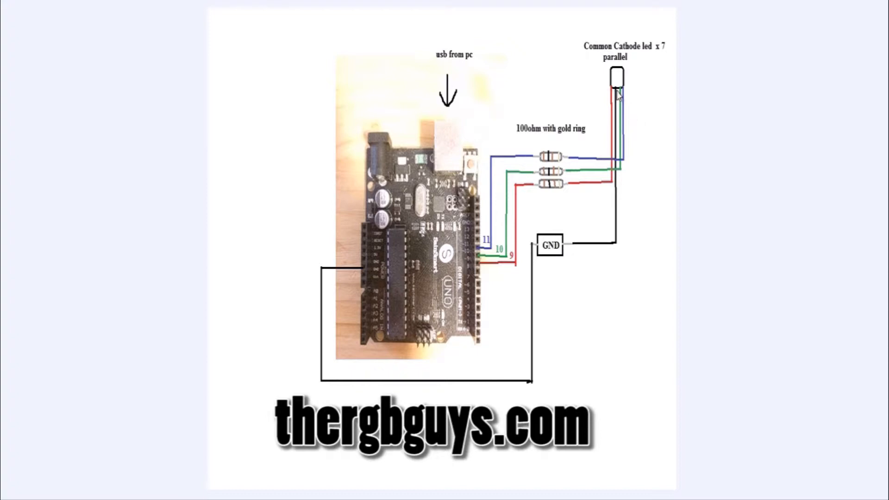
{"action": "mouse_move", "coordinate": [368, 274]}
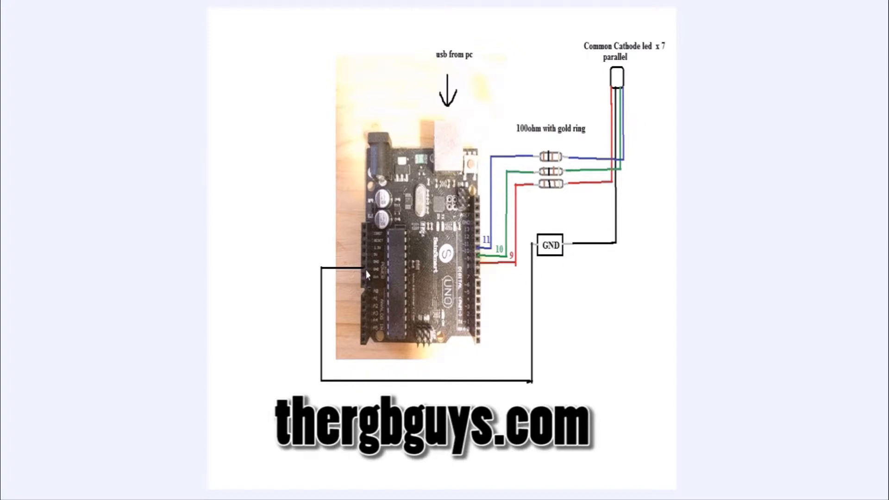
{"action": "mouse_move", "coordinate": [524, 281]}
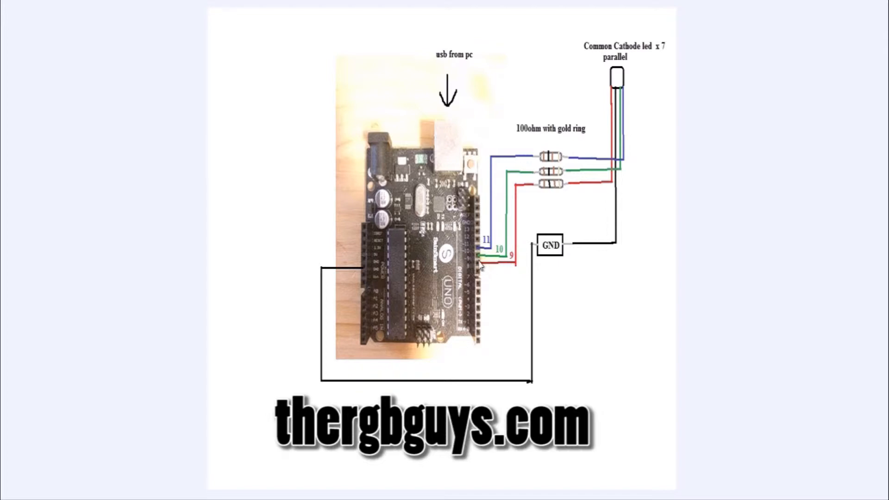
{"action": "mouse_move", "coordinate": [523, 203]}
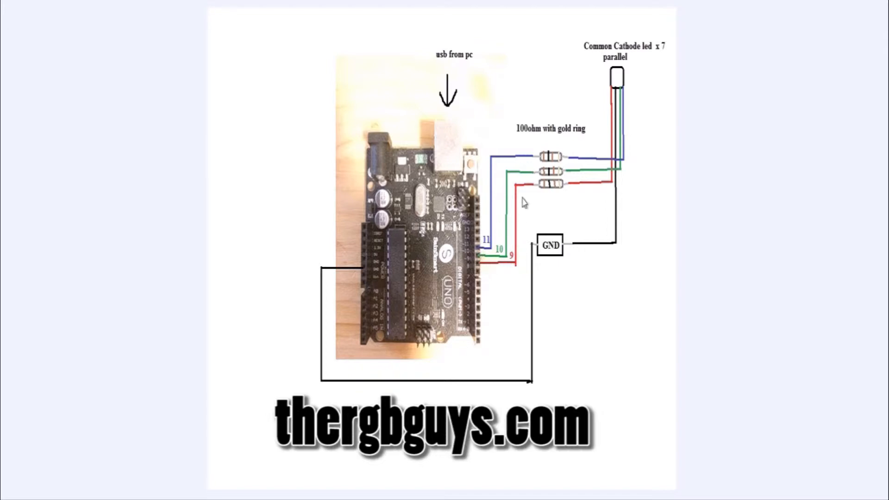
{"action": "mouse_move", "coordinate": [518, 160]}
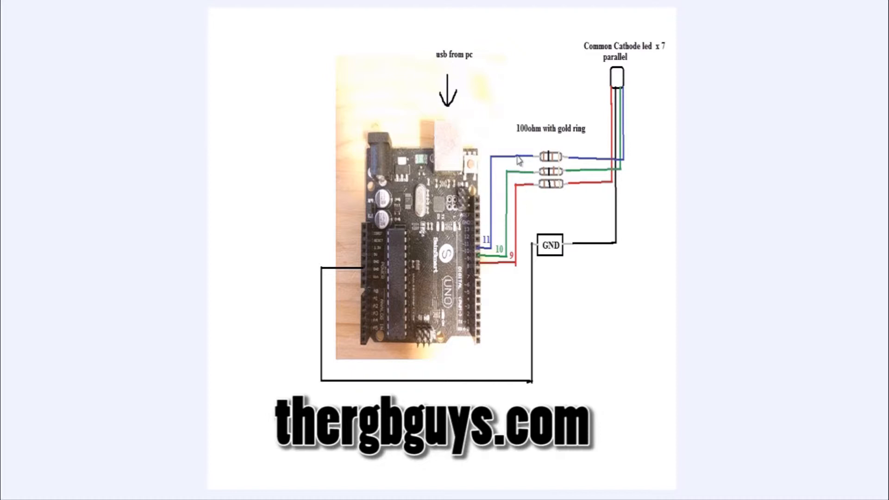
{"action": "mouse_move", "coordinate": [521, 173]}
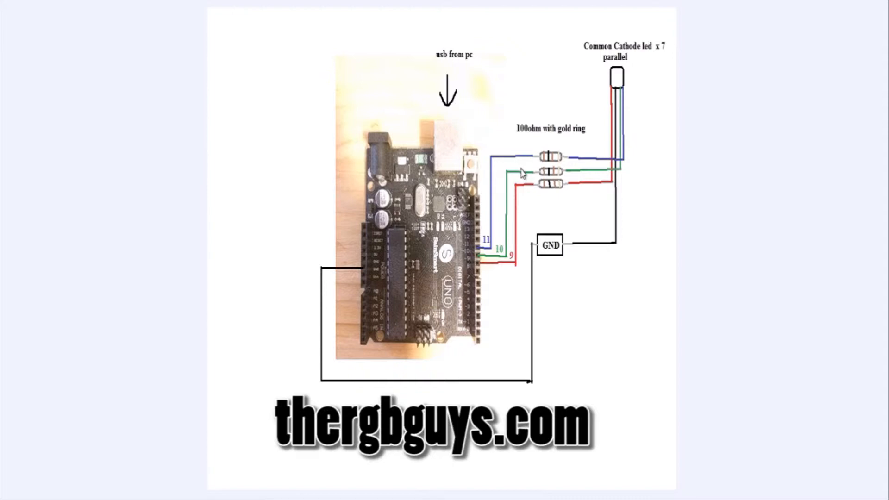
{"action": "mouse_move", "coordinate": [584, 168]}
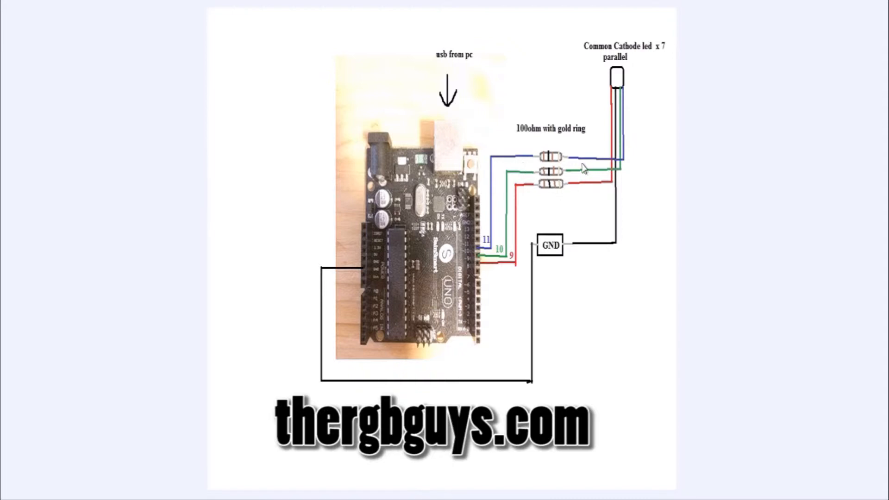
{"action": "mouse_move", "coordinate": [595, 149]}
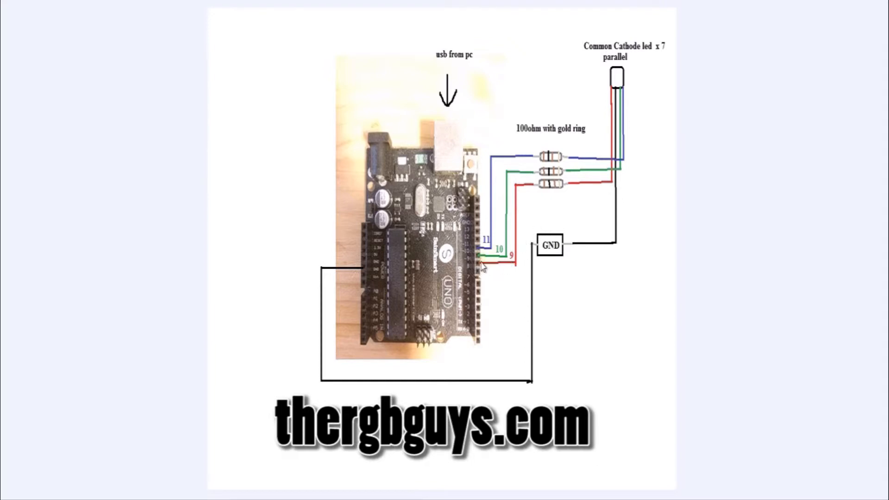
{"action": "mouse_move", "coordinate": [473, 274]}
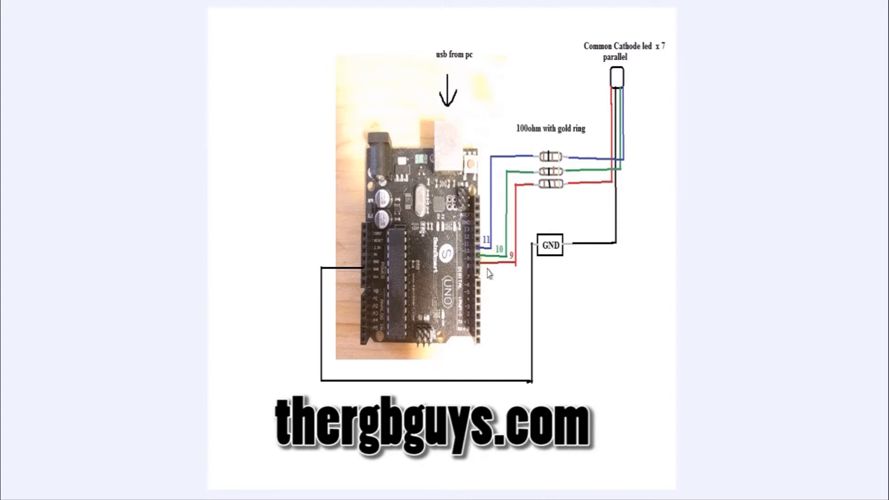
{"action": "mouse_move", "coordinate": [495, 273]}
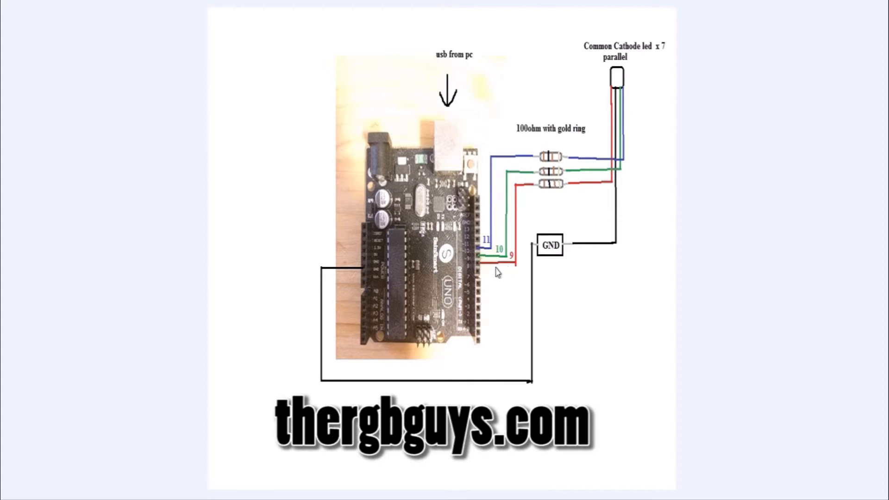
{"action": "mouse_move", "coordinate": [479, 269]}
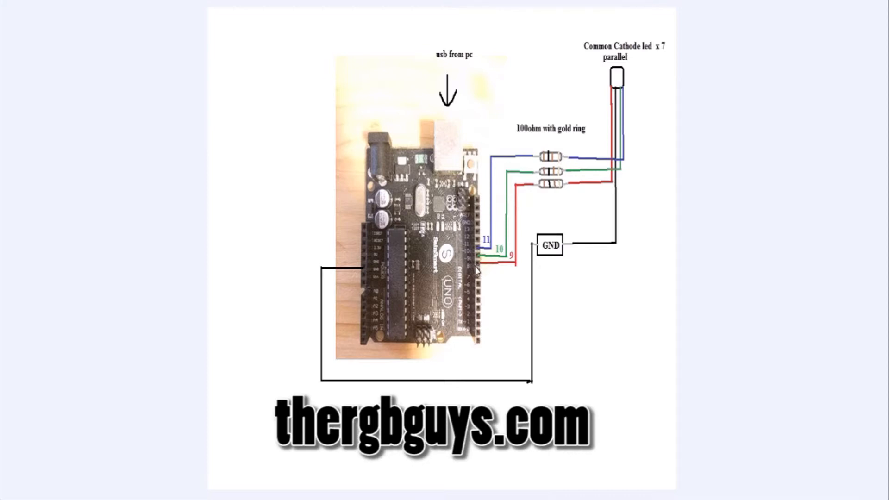
{"action": "mouse_move", "coordinate": [487, 269]}
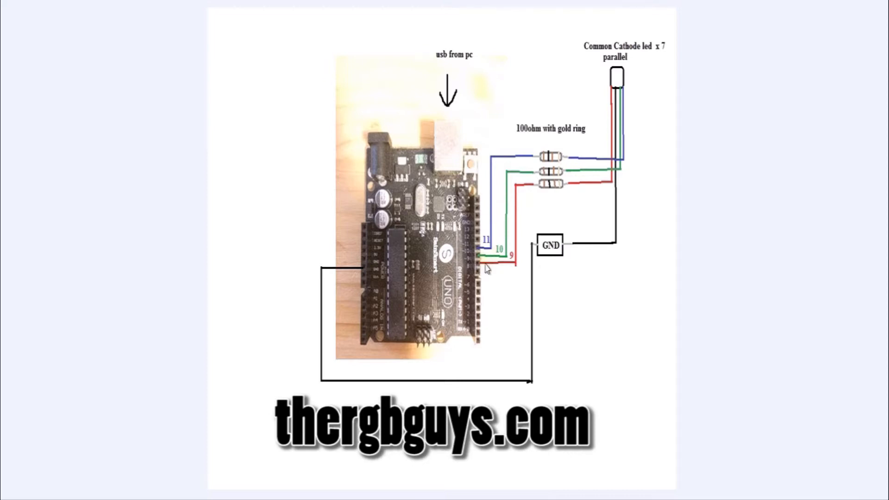
{"action": "mouse_move", "coordinate": [505, 268]}
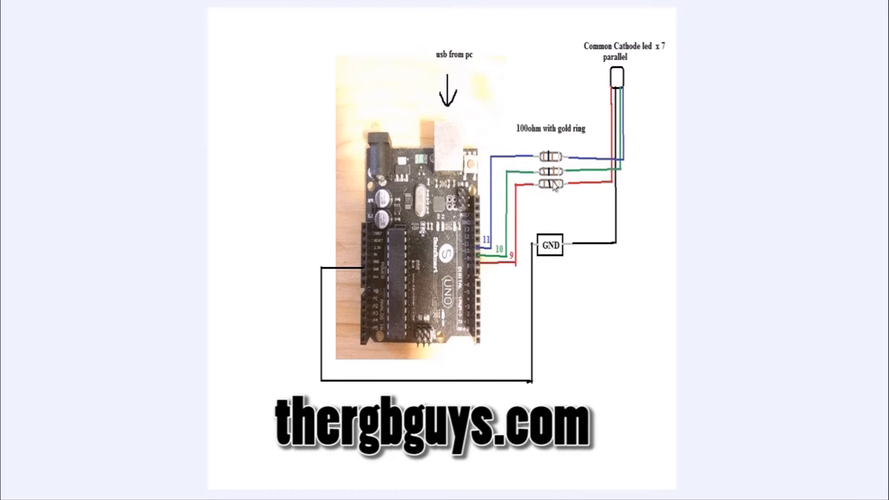
{"action": "mouse_move", "coordinate": [567, 178]}
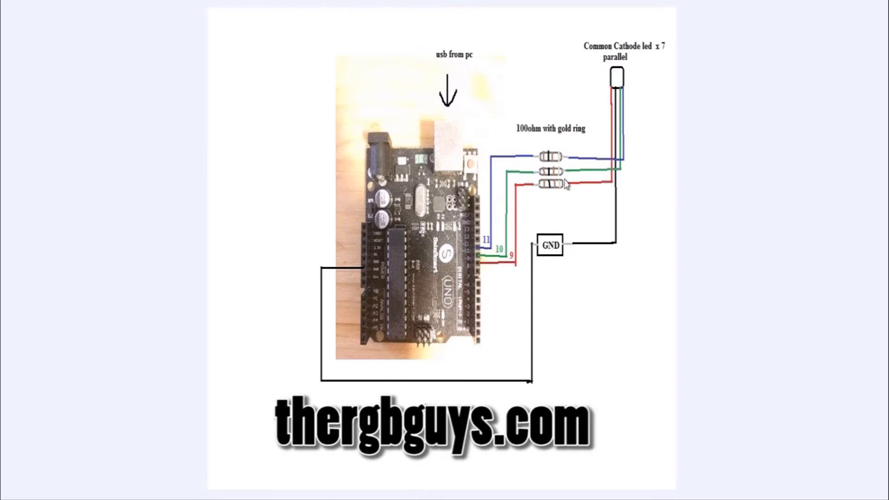
{"action": "mouse_move", "coordinate": [565, 190]}
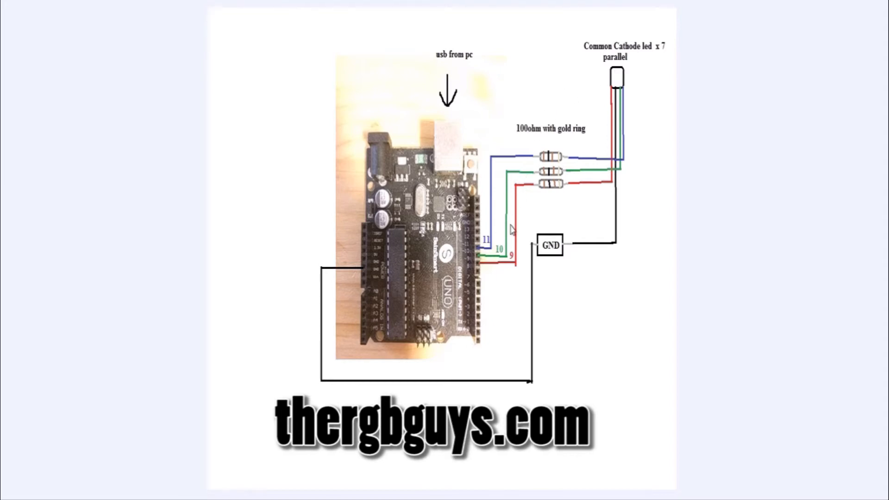
{"action": "mouse_move", "coordinate": [519, 161]}
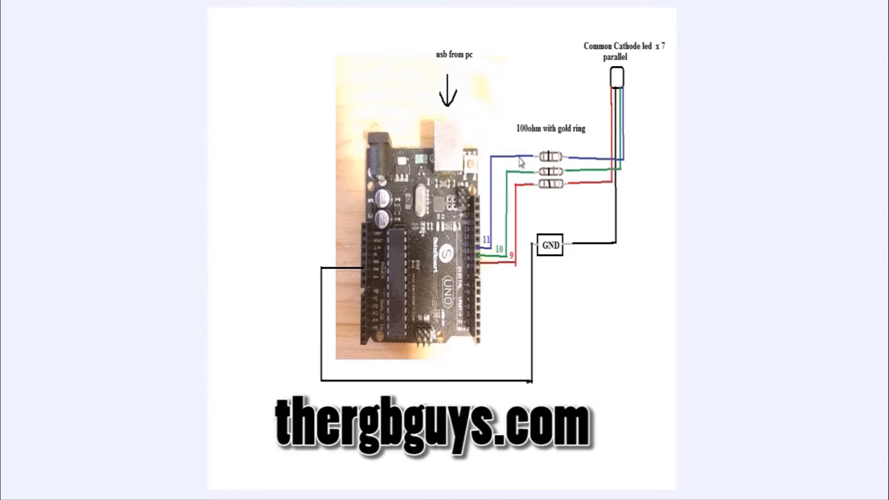
{"action": "mouse_move", "coordinate": [638, 137]}
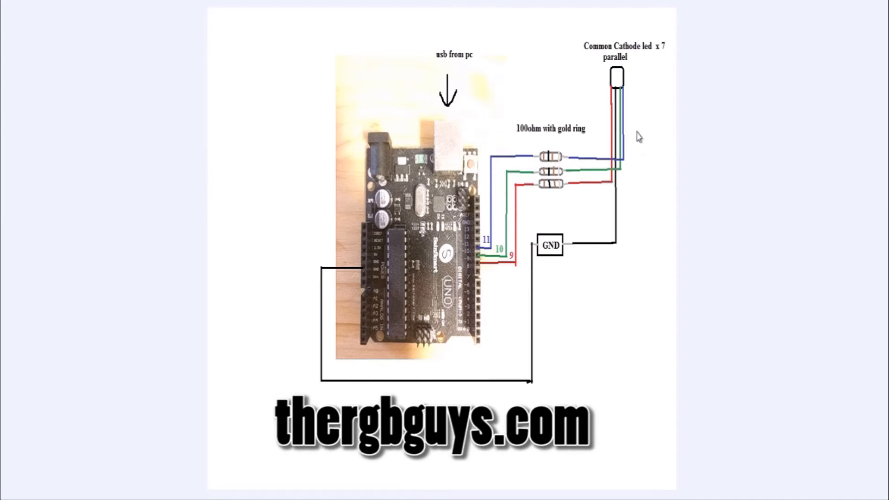
{"action": "mouse_move", "coordinate": [550, 90]}
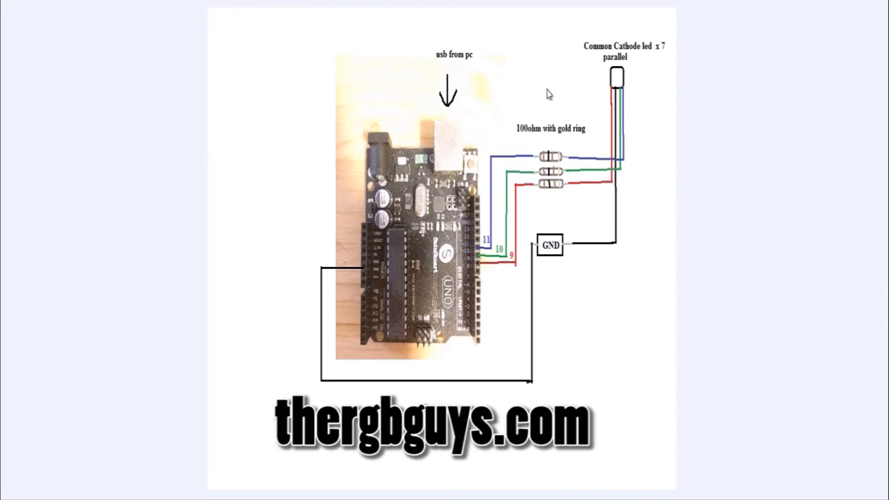
{"action": "mouse_move", "coordinate": [504, 61]}
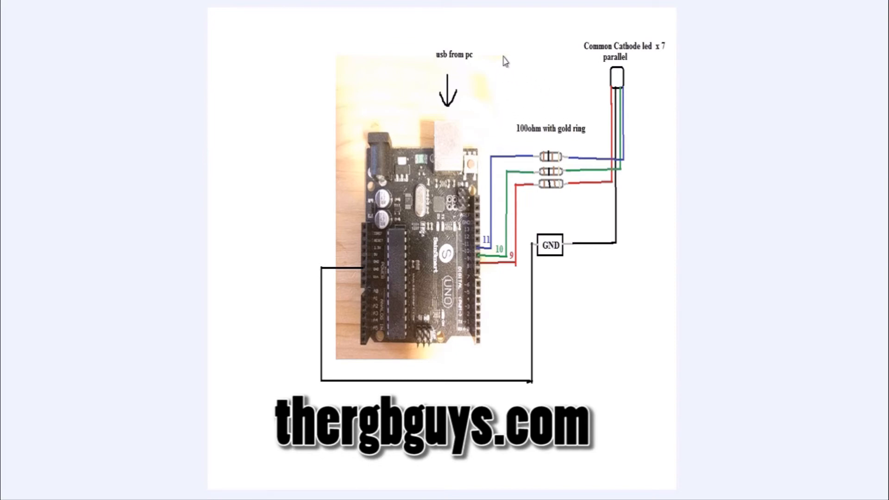
{"action": "mouse_move", "coordinate": [464, 64]}
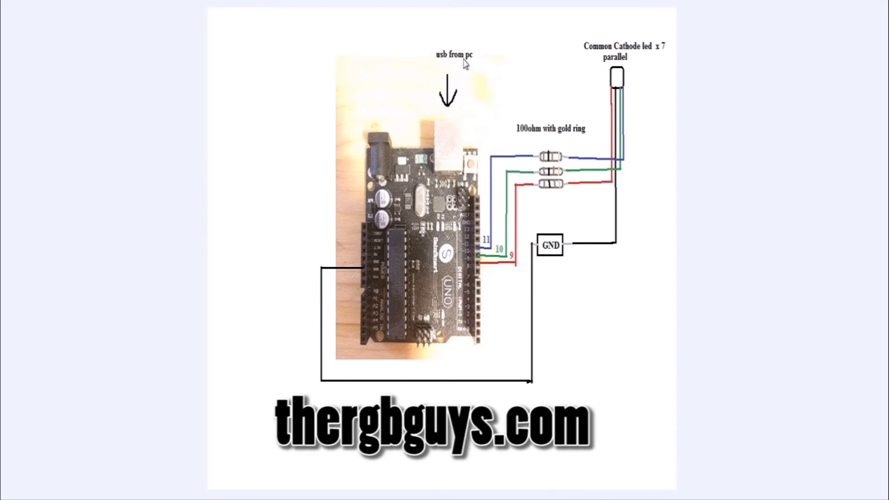
{"action": "mouse_move", "coordinate": [404, 21]}
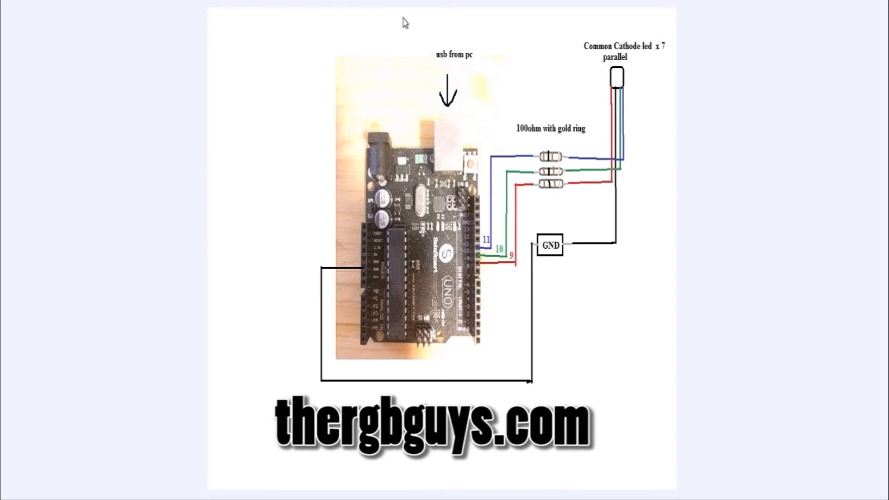
{"action": "mouse_move", "coordinate": [406, 21]}
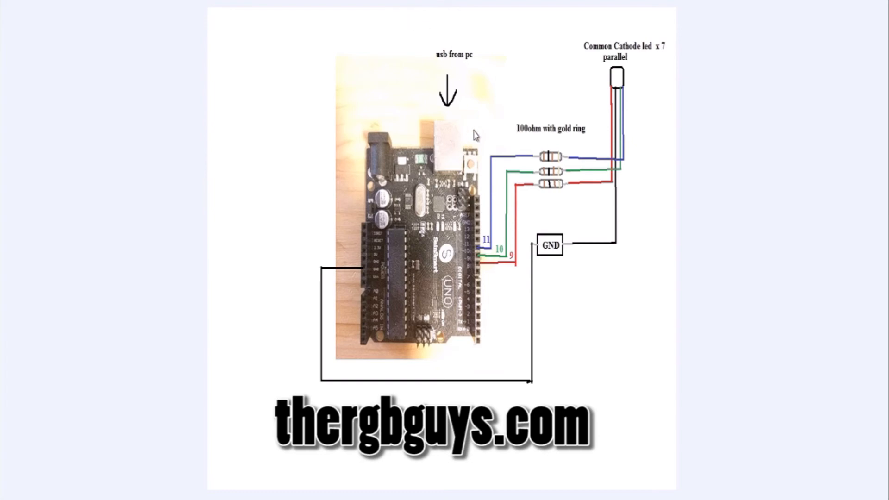
{"action": "mouse_move", "coordinate": [29, 157]}
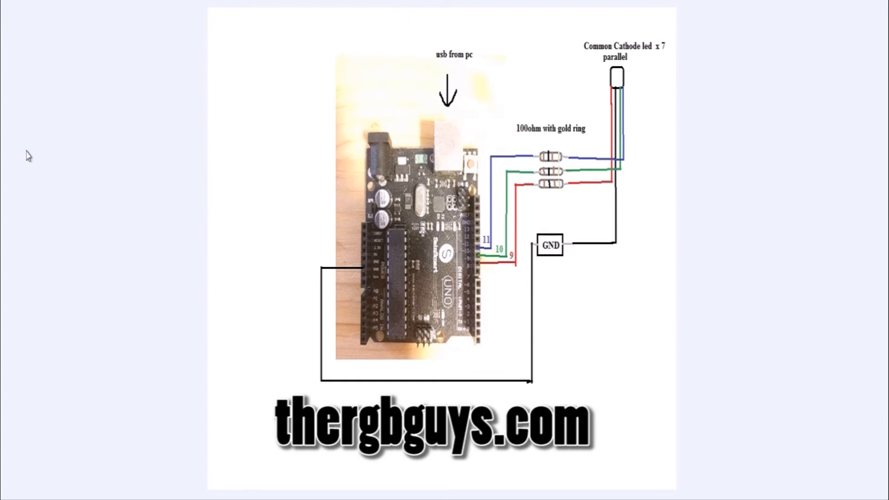